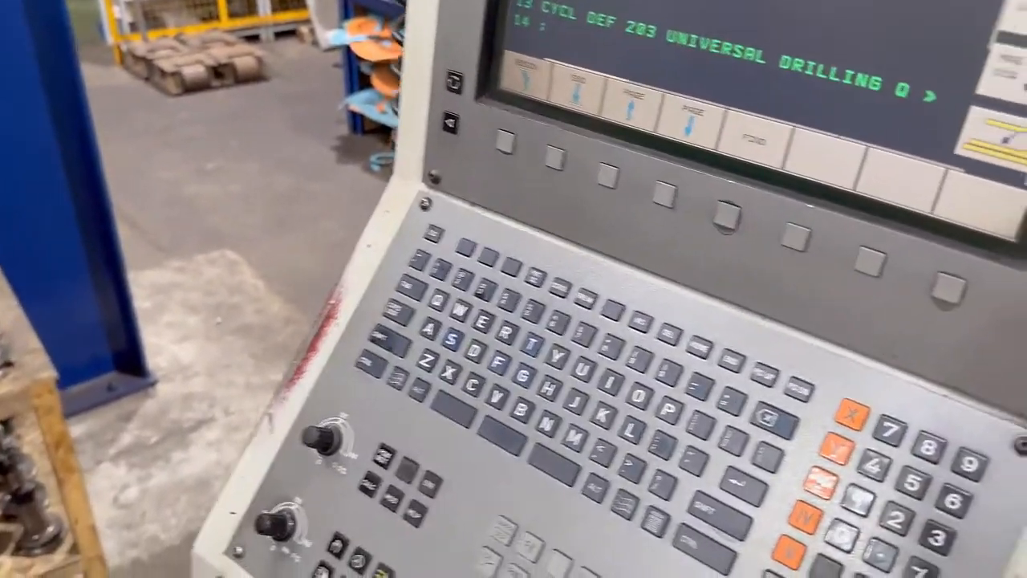
mouse_move(513, 289)
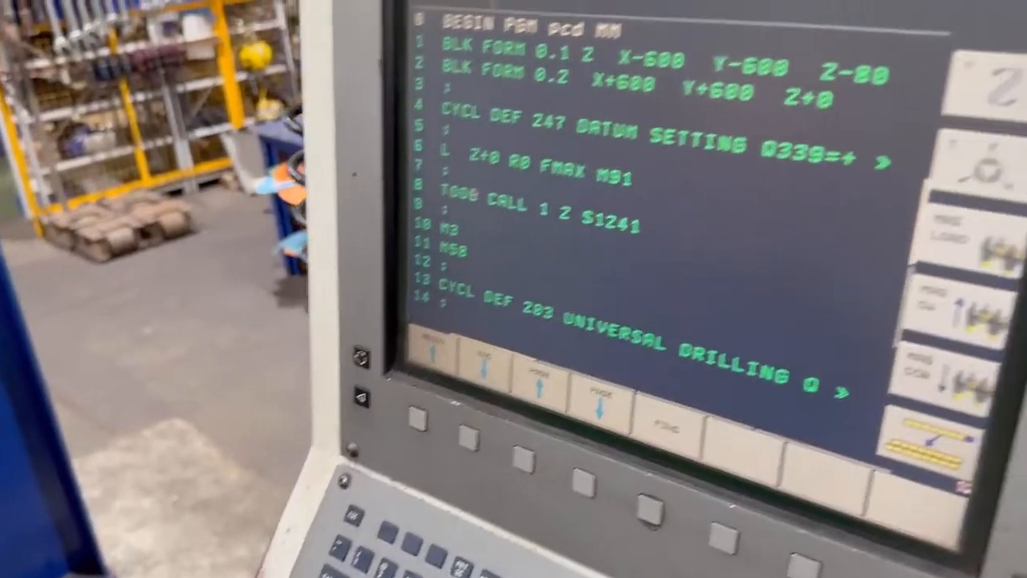